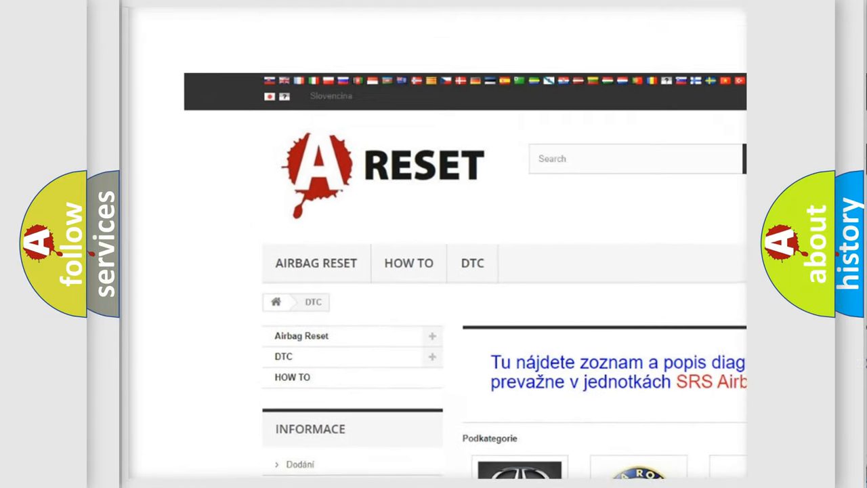
Enter the ALFA ROMEO DTC tile and scroll through its airbag diagnostic code subcategories
scroll(down, 3)
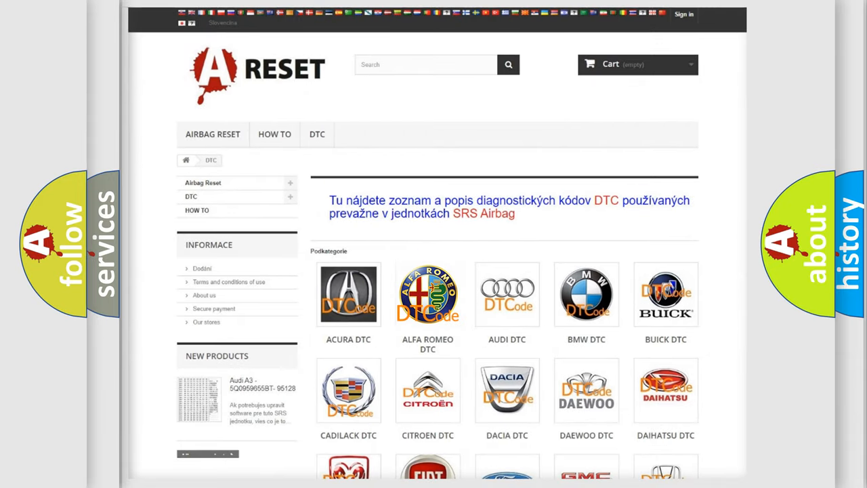
click(428, 296)
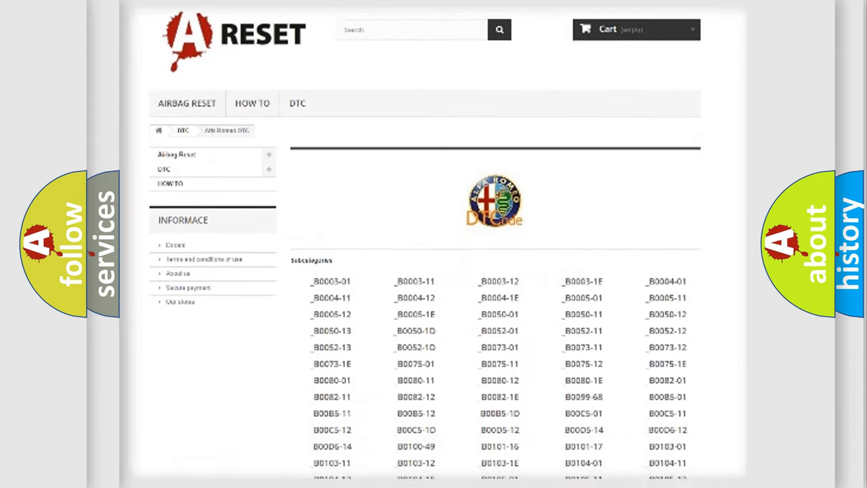
scroll(down, 3)
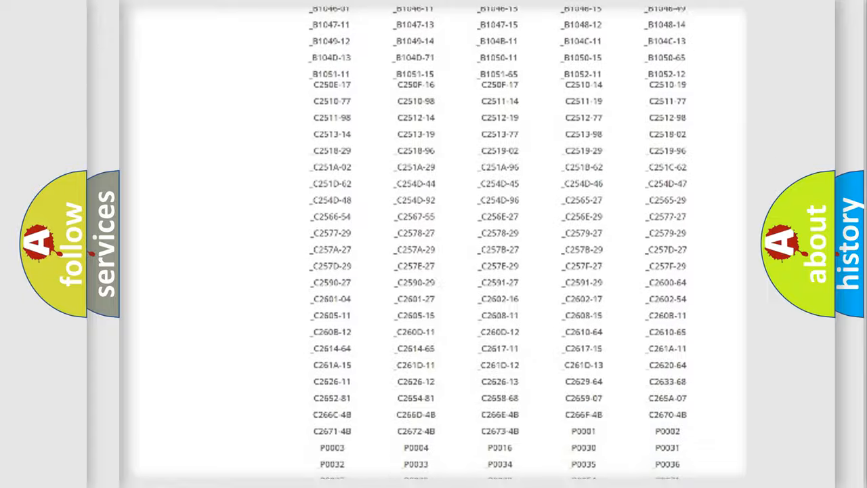